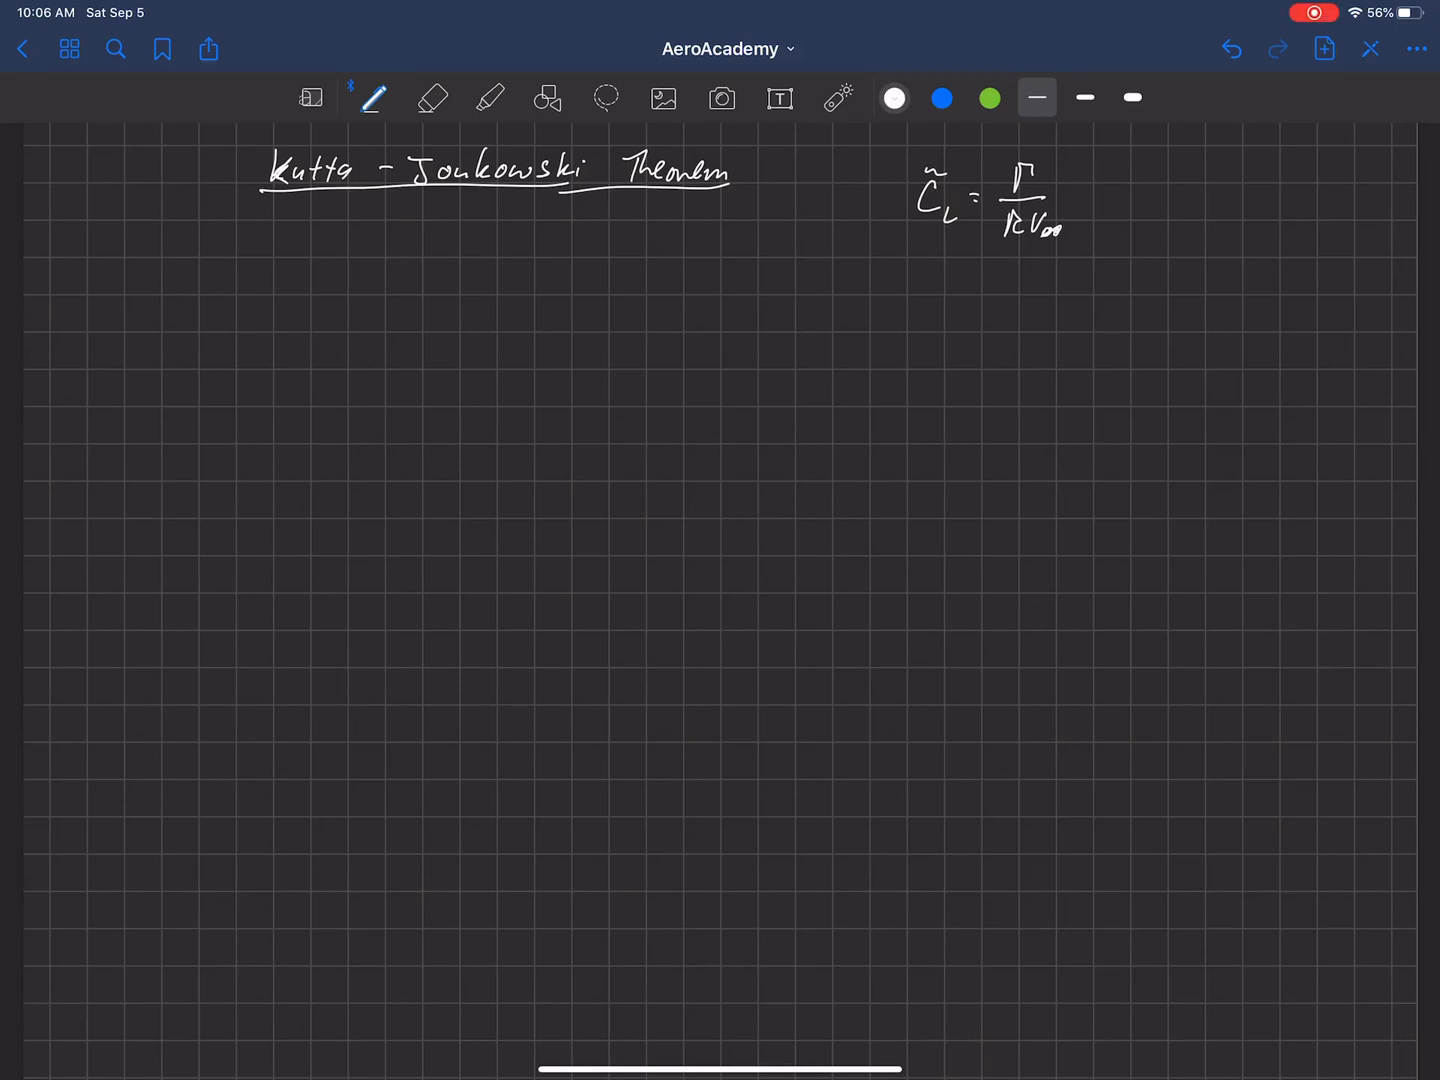
Underline C̃L, write ℓ̃ = ½ρV∞² c C̃L beneath it and mark c = 2R with an arrow.
left_click_drag(896, 266, 1078, 264)
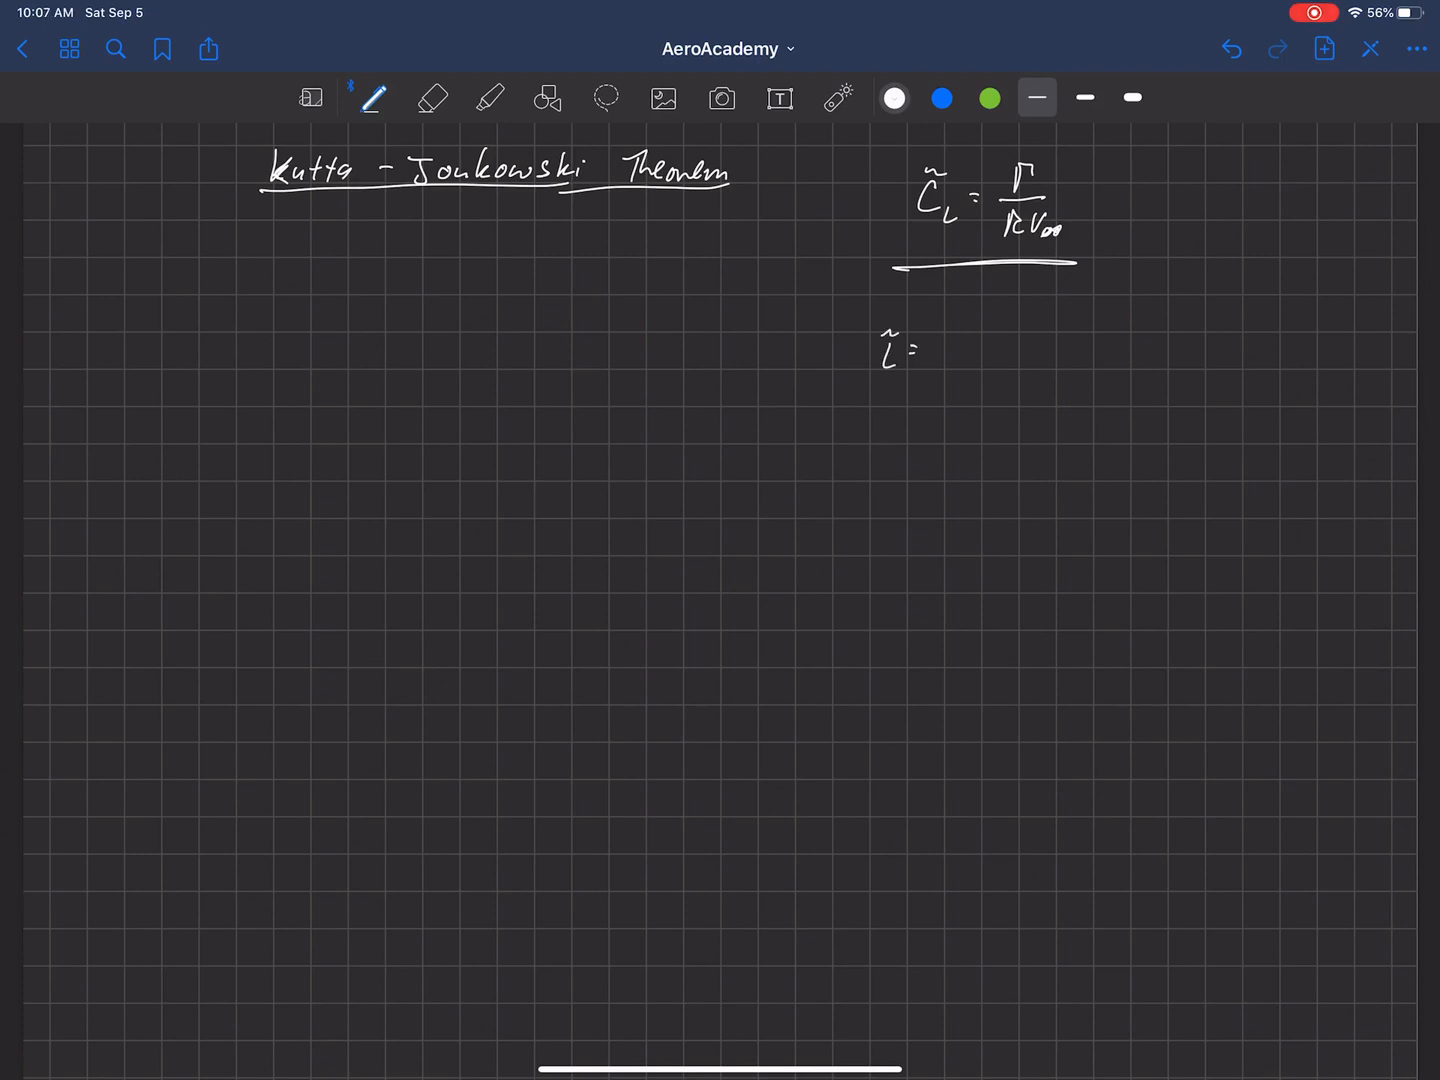
left_click_drag(920, 350, 980, 360)
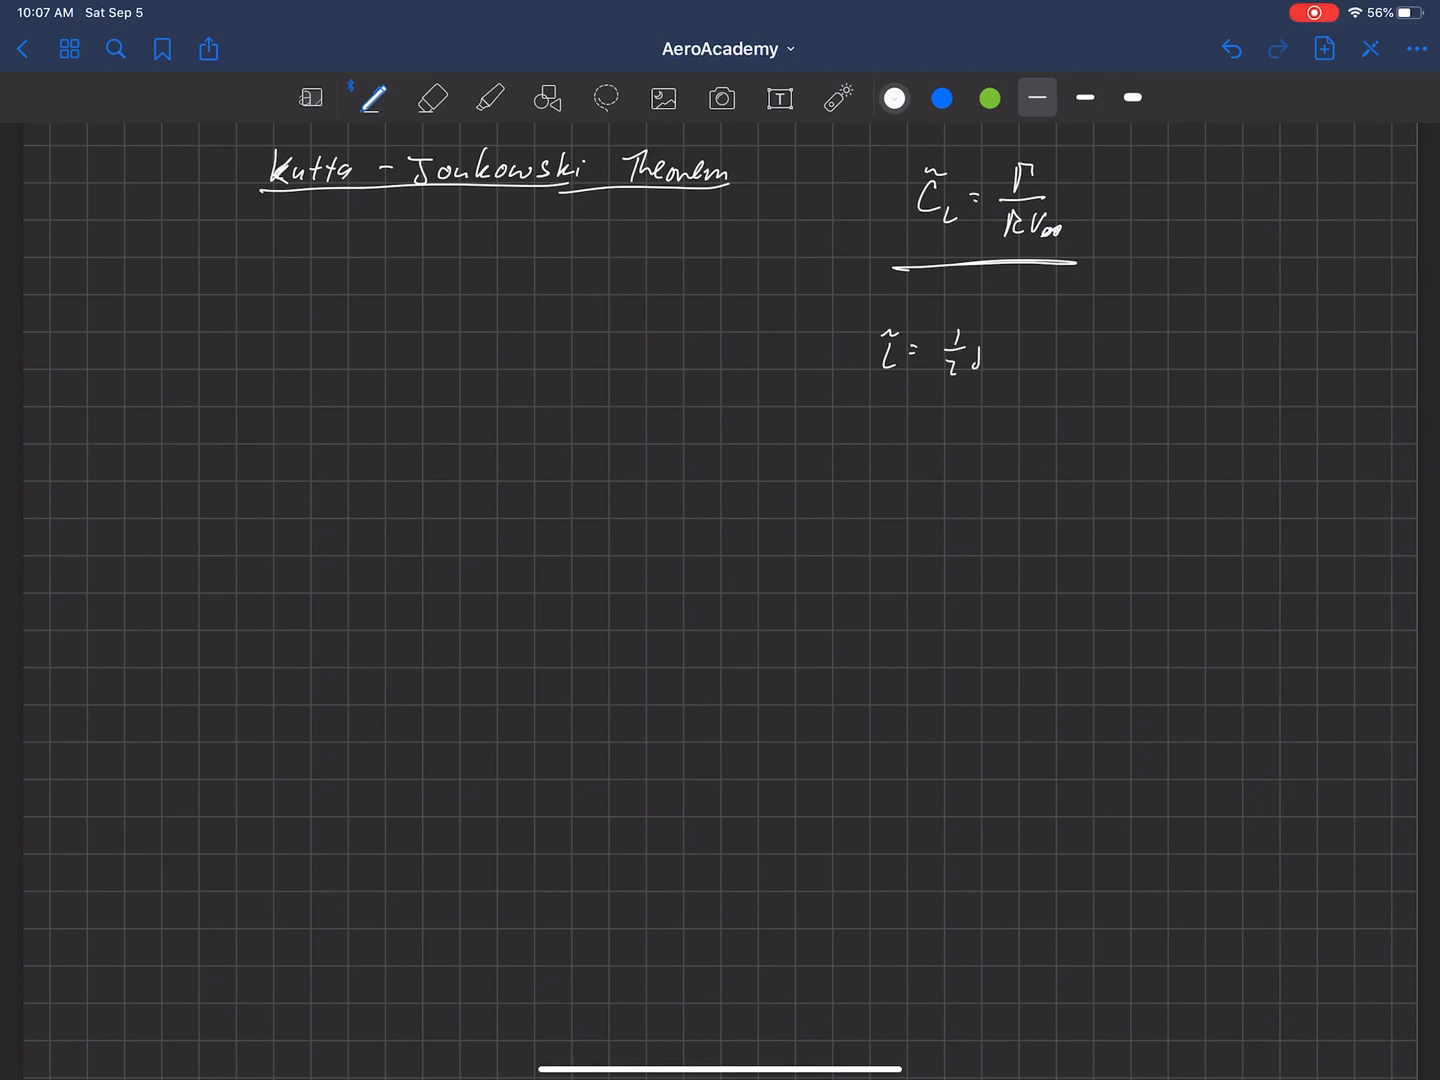
type("ρV∞² c C̃L")
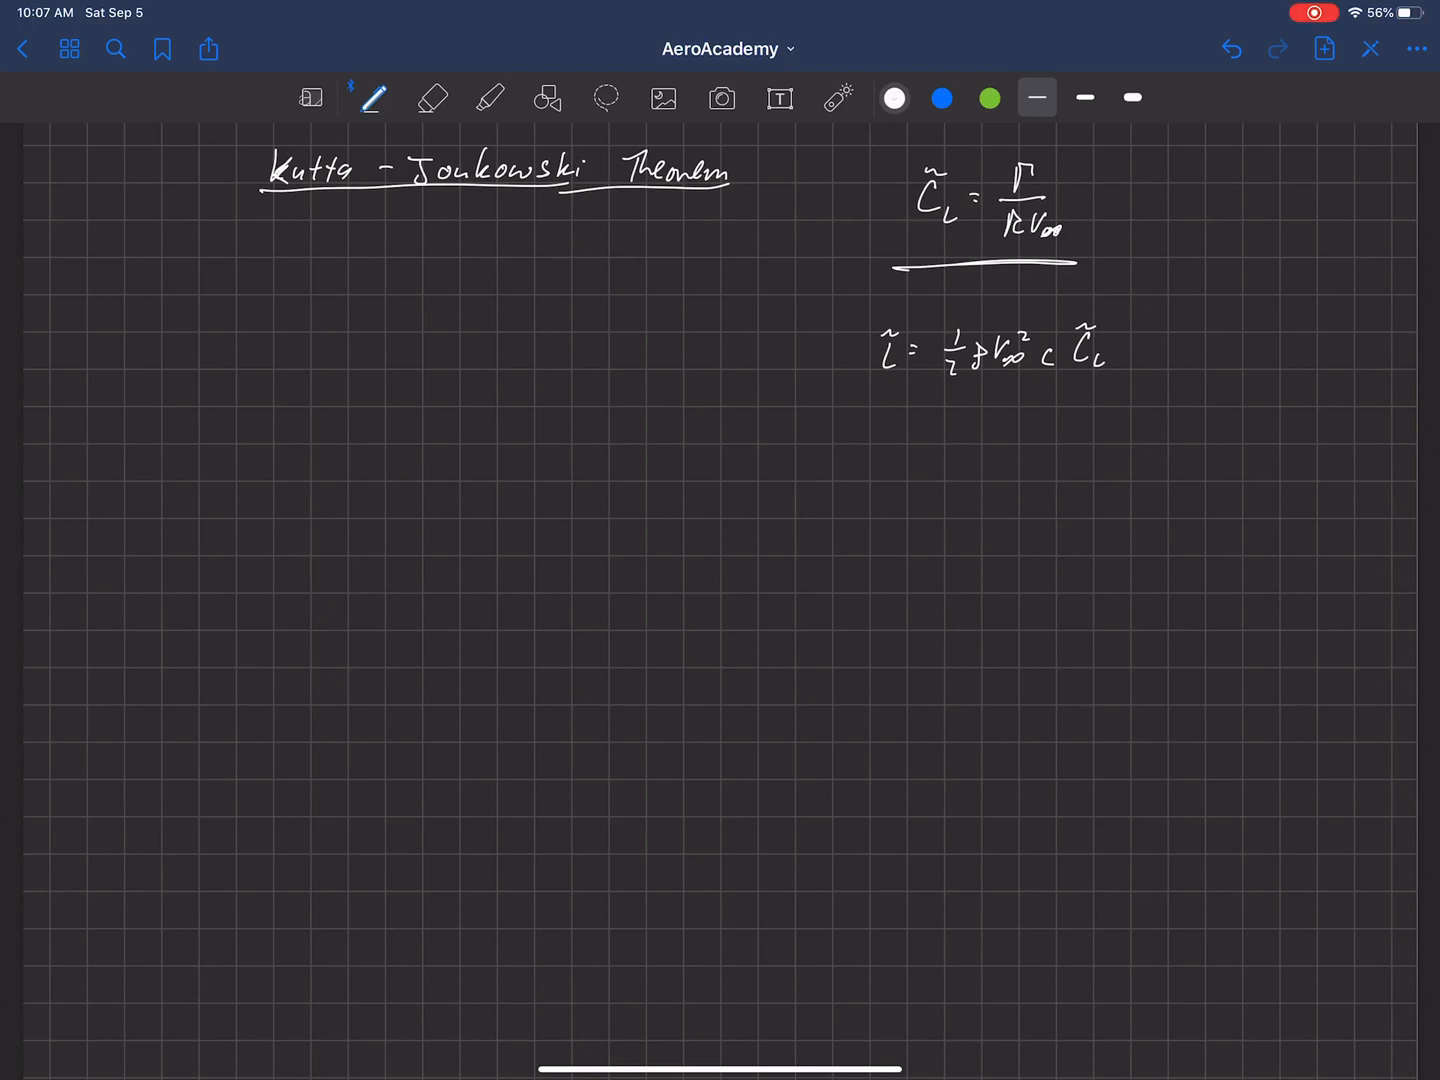
left_click_drag(1044, 420, 1040, 390)
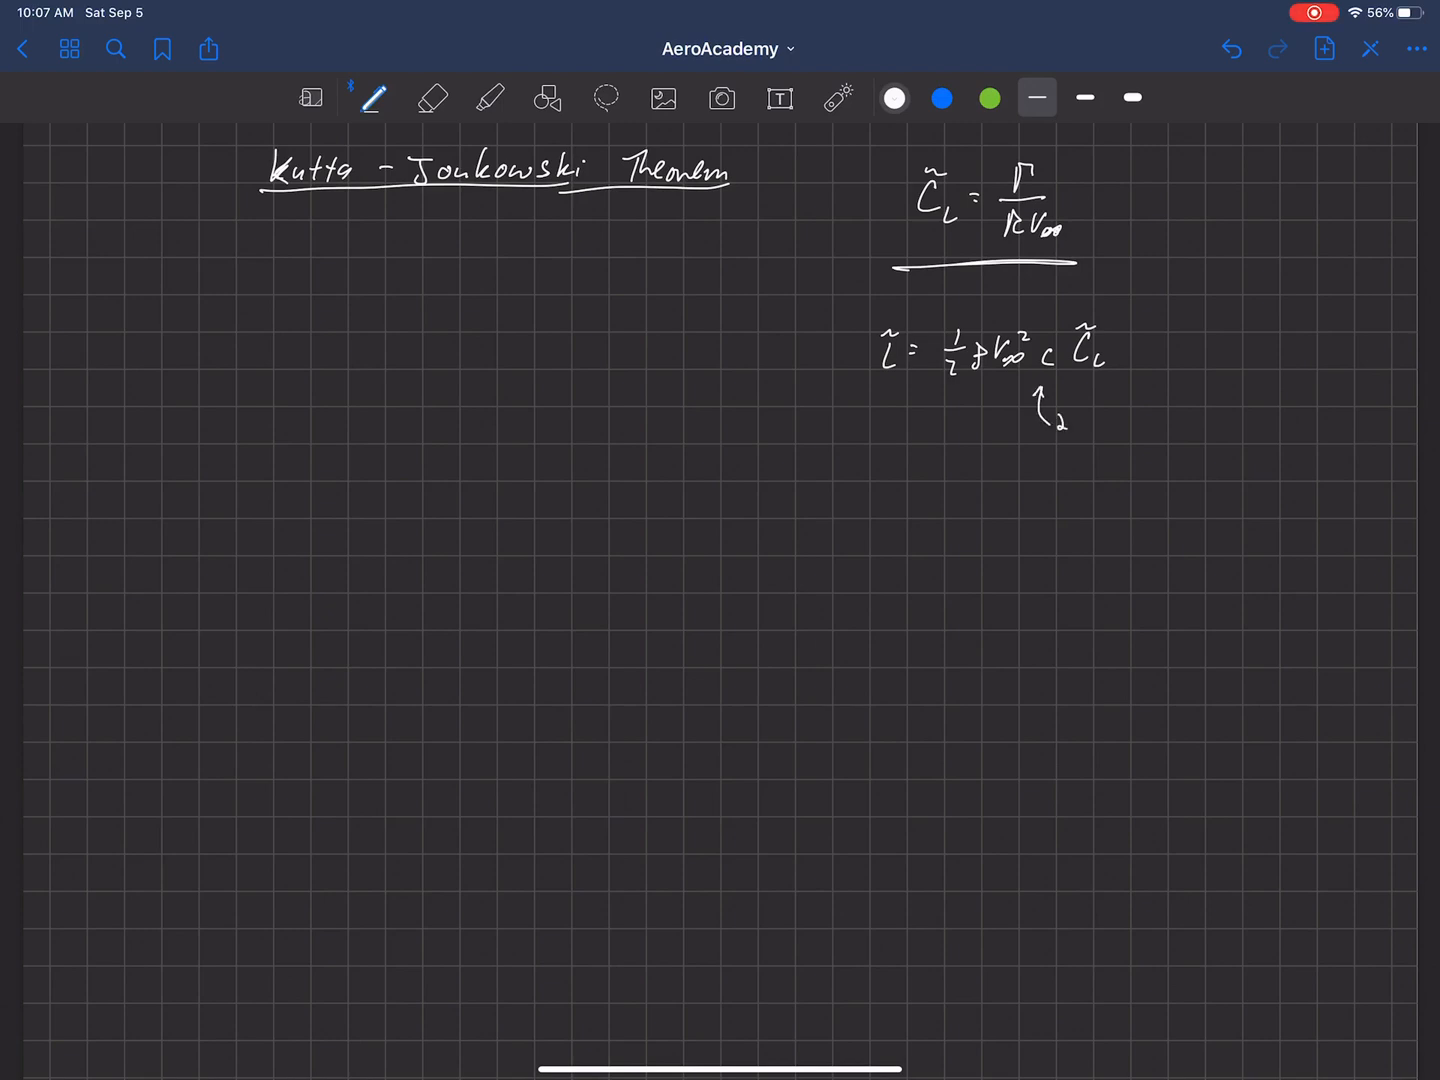
type("R")
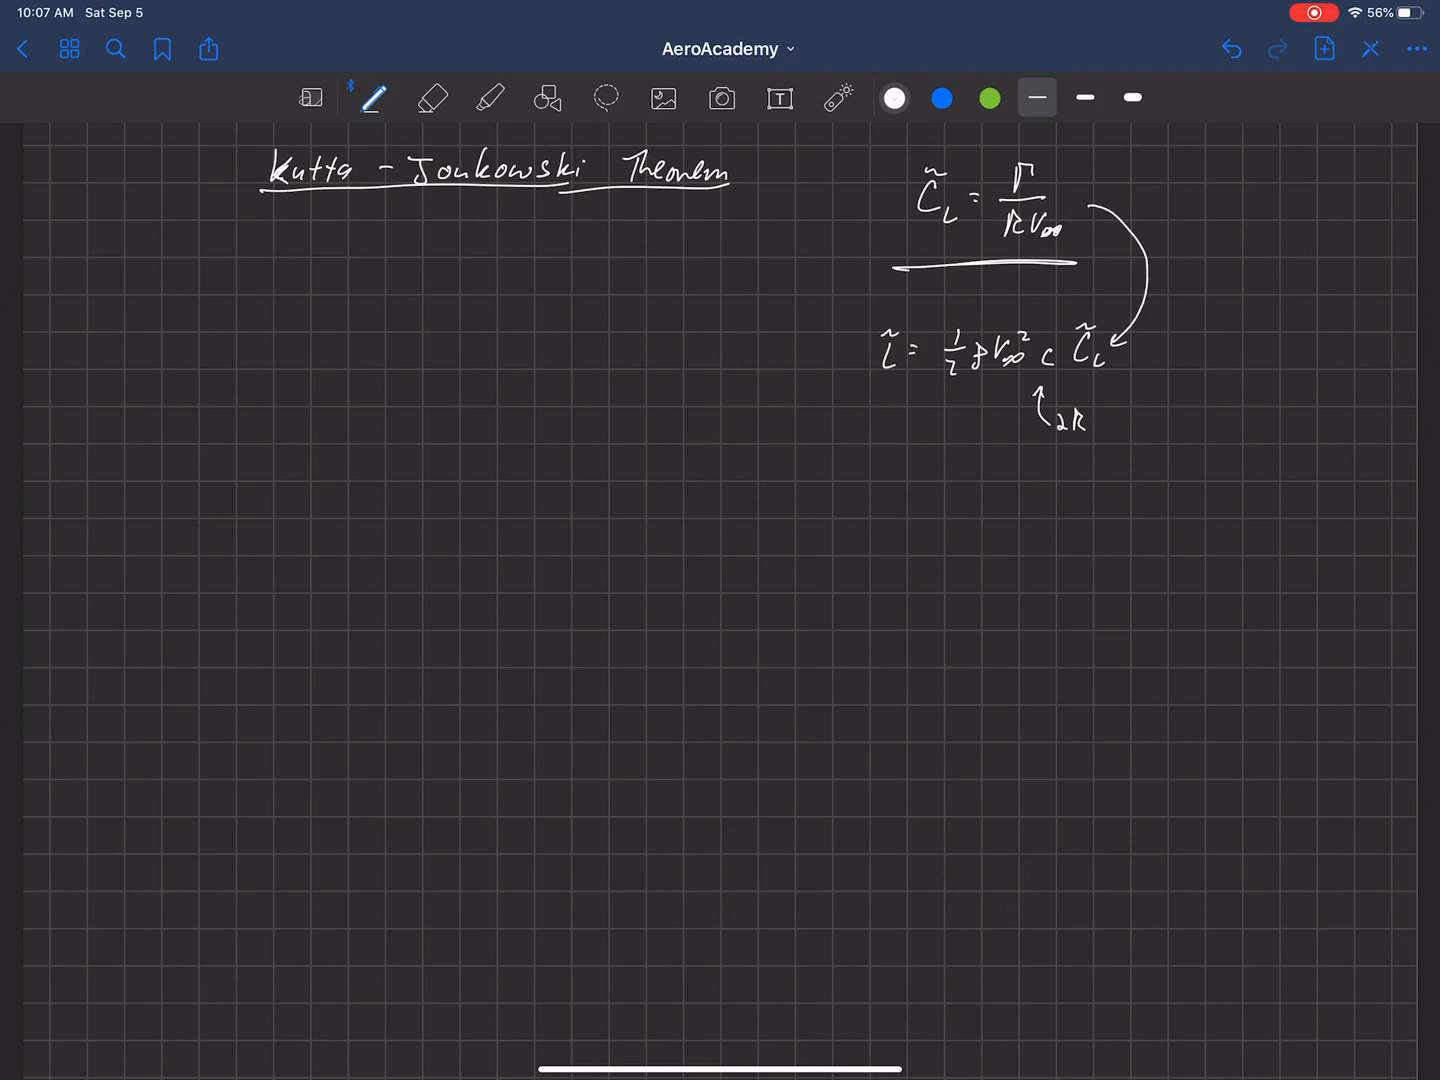
Write ℓ̃ = ½ρV∞²·2R·Γ/(RV∞), cancel the common factors and conclude ℓ̃ = ρV∞Γ.
type("ℓ̃ =")
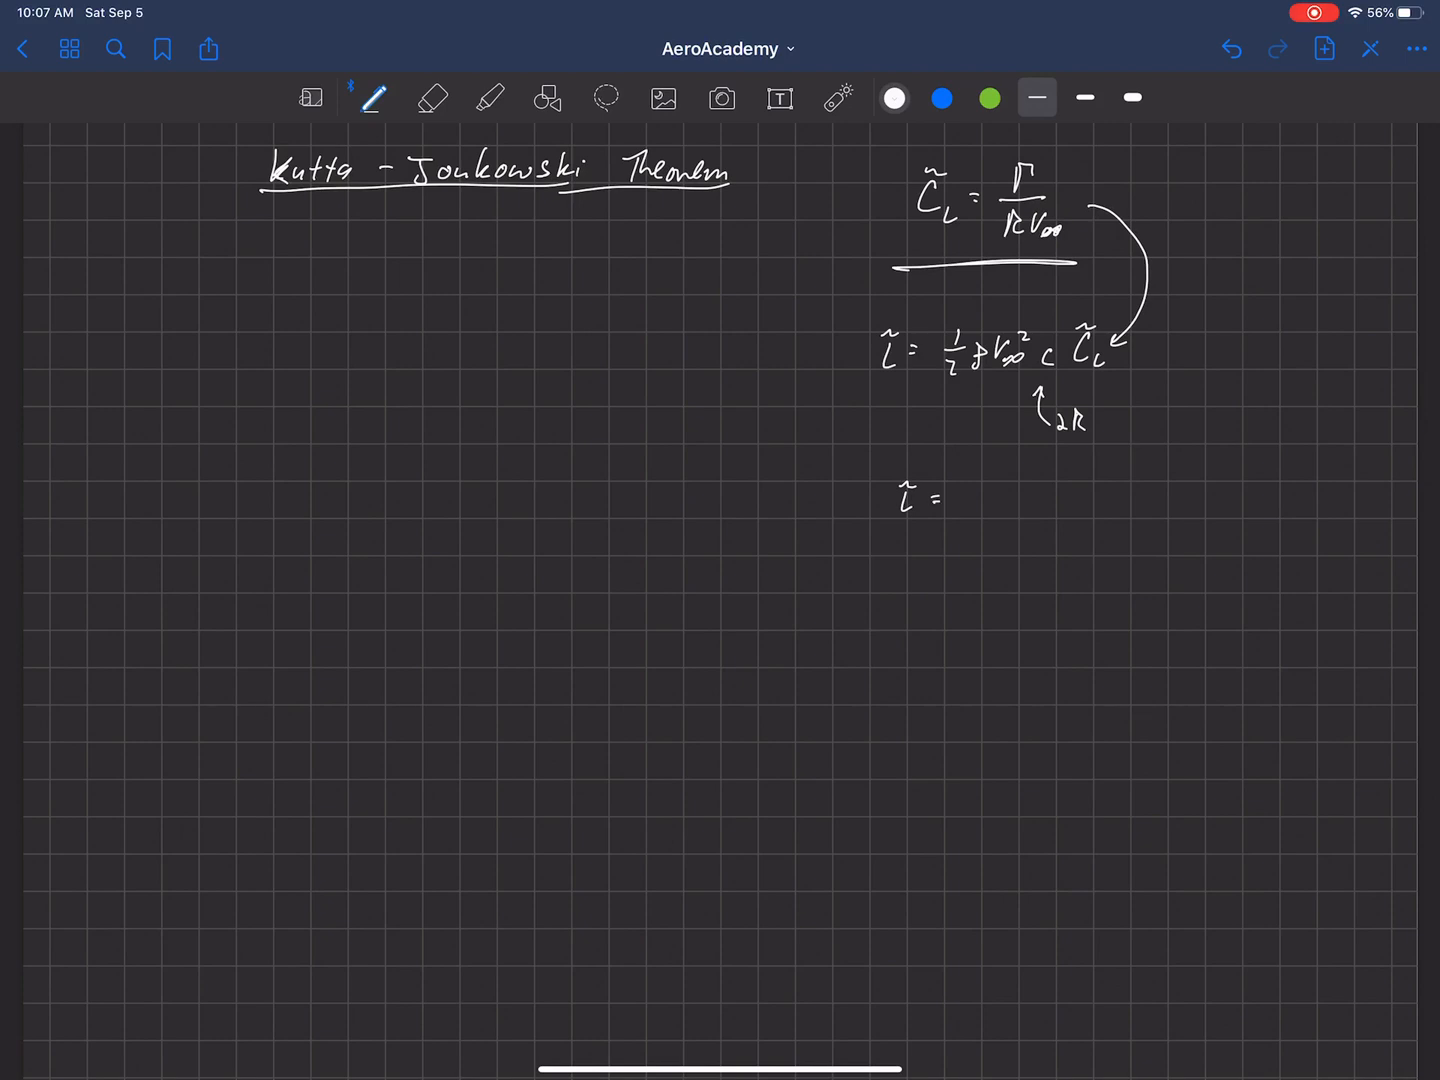
left_click_drag(964, 484, 984, 516)
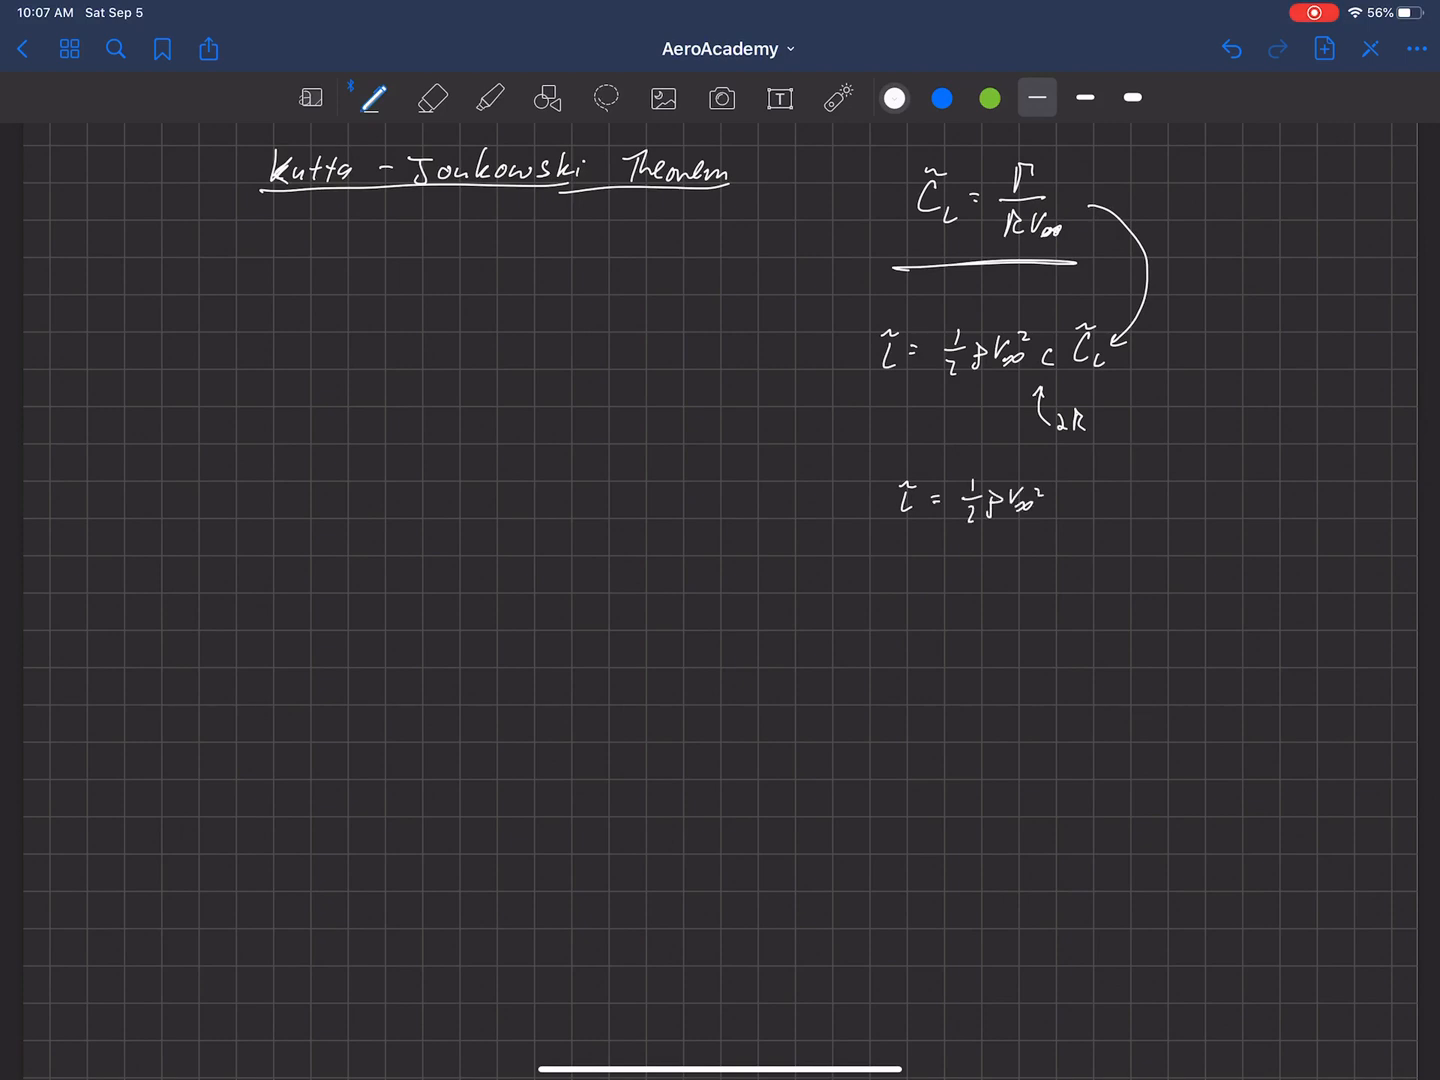
type("2k")
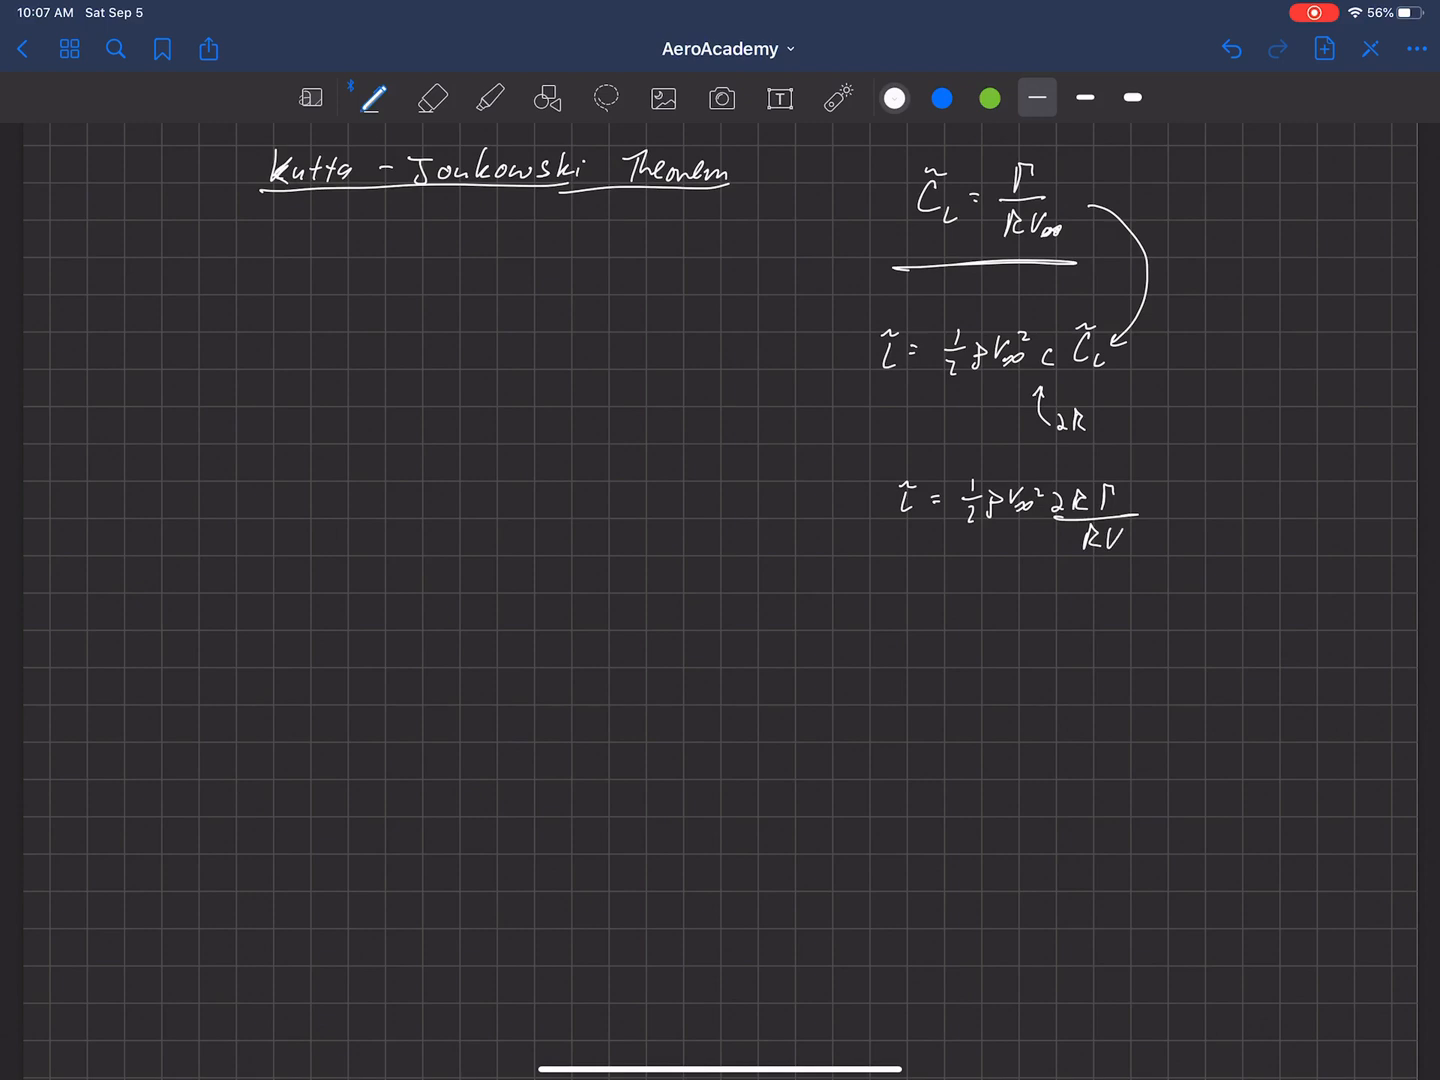
left_click(1120, 544)
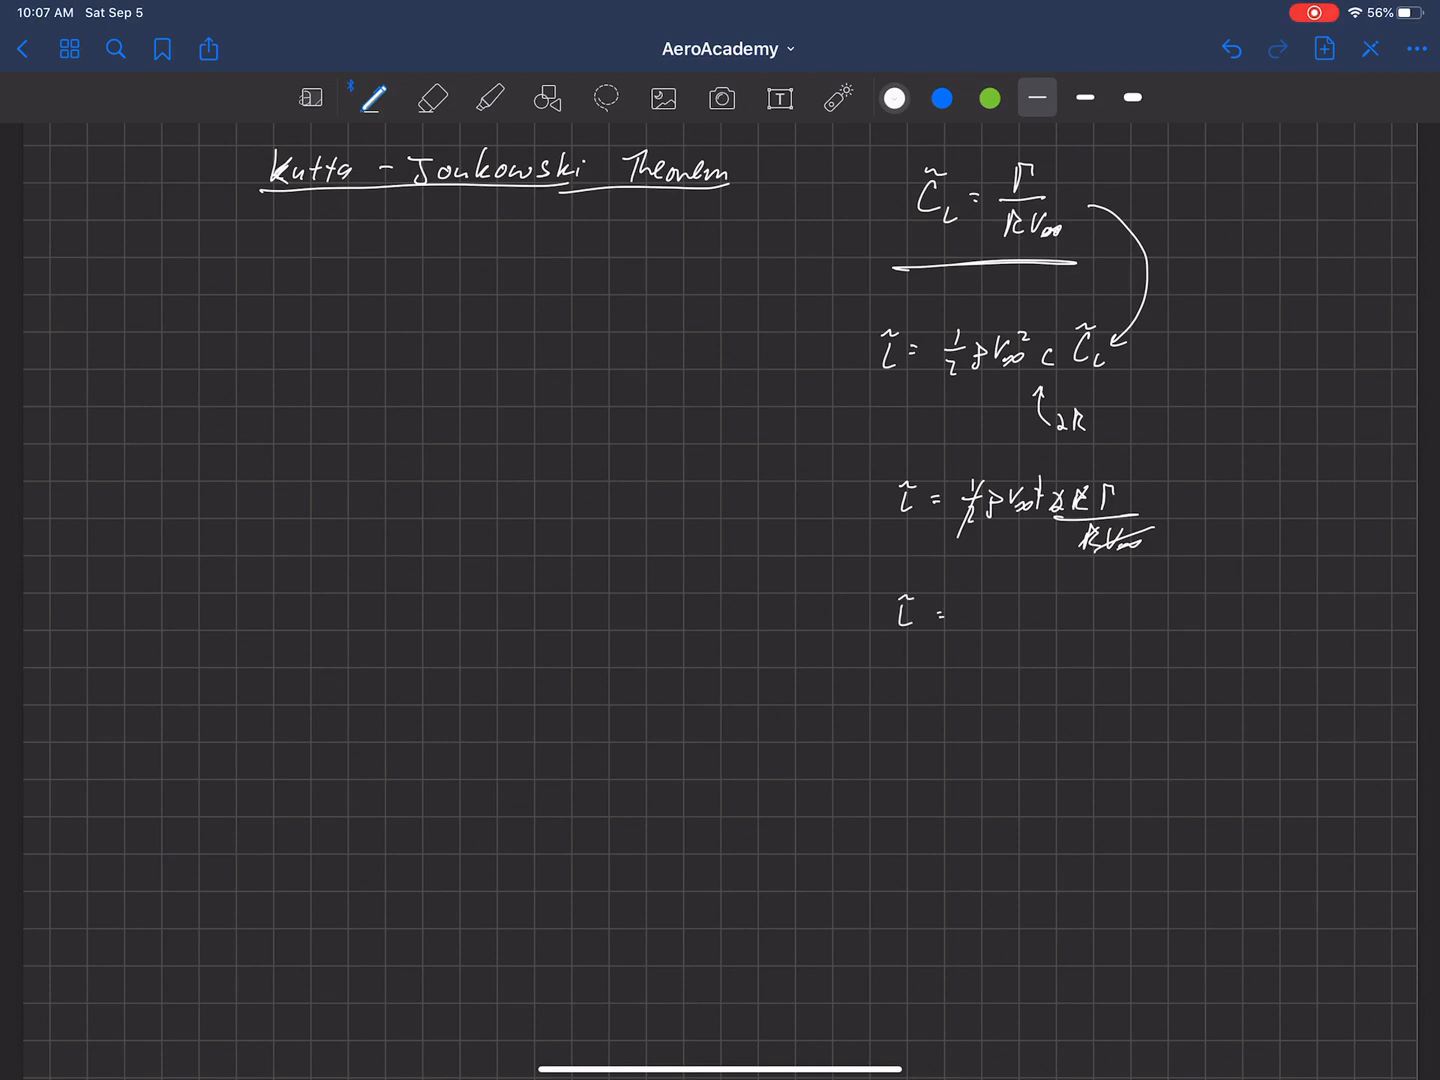
left_click_drag(964, 616, 990, 620)
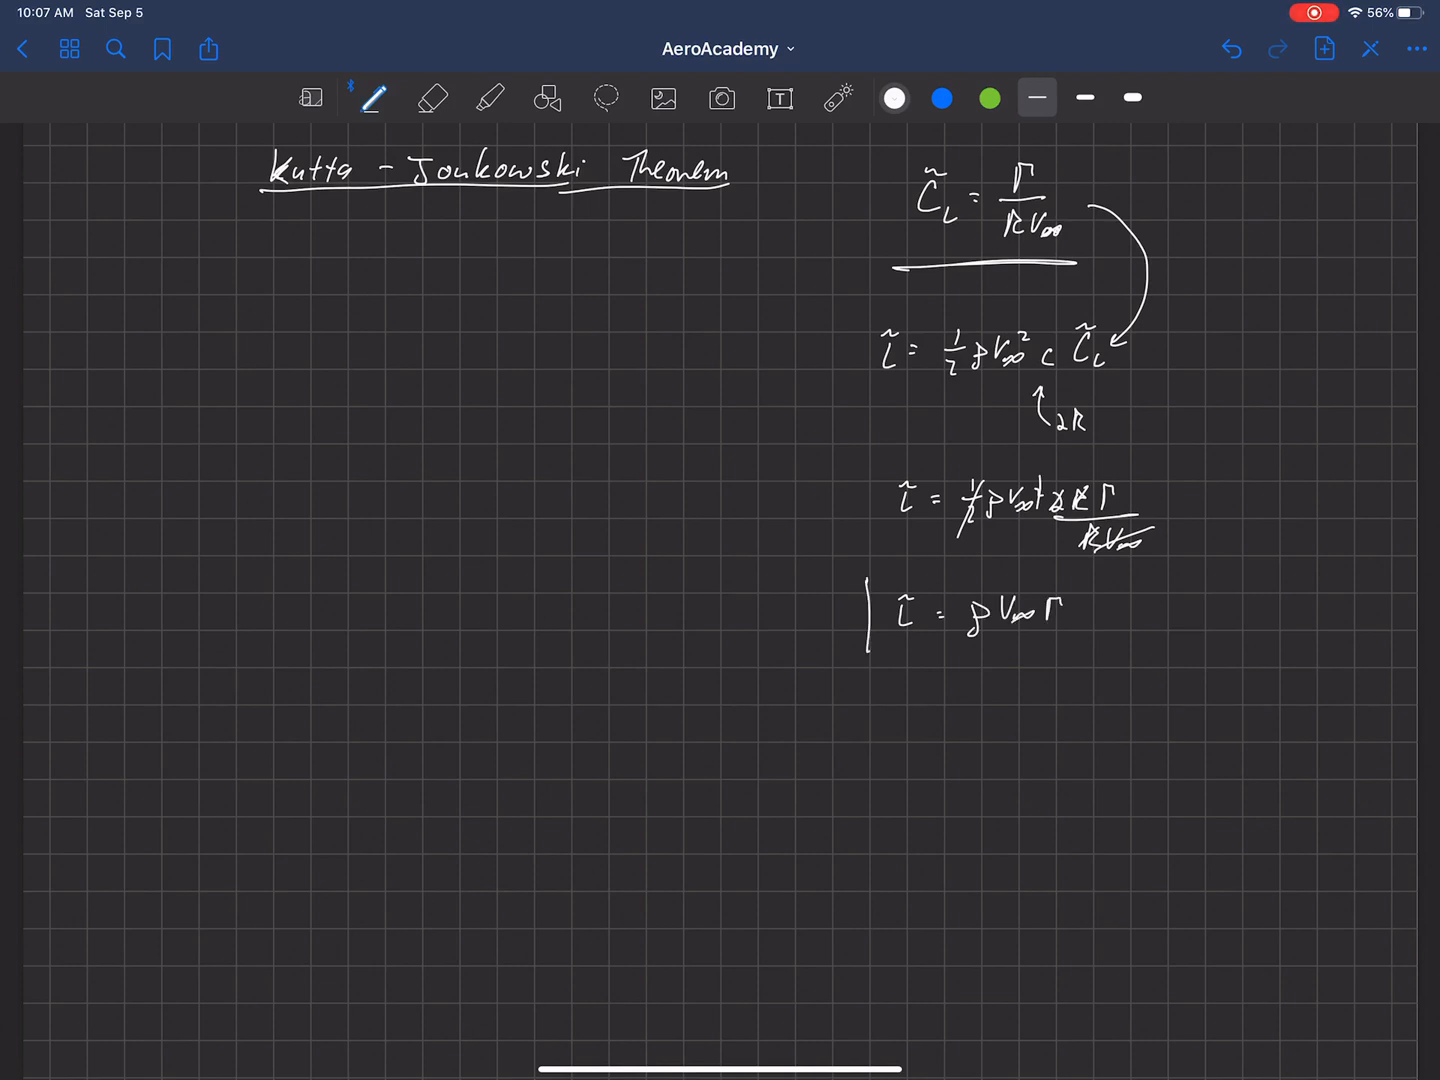
Box ℓ̃ = ρV∞Γ and note 'Kutta → German 1902' at the left.
left_click_drag(870, 580, 1096, 650)
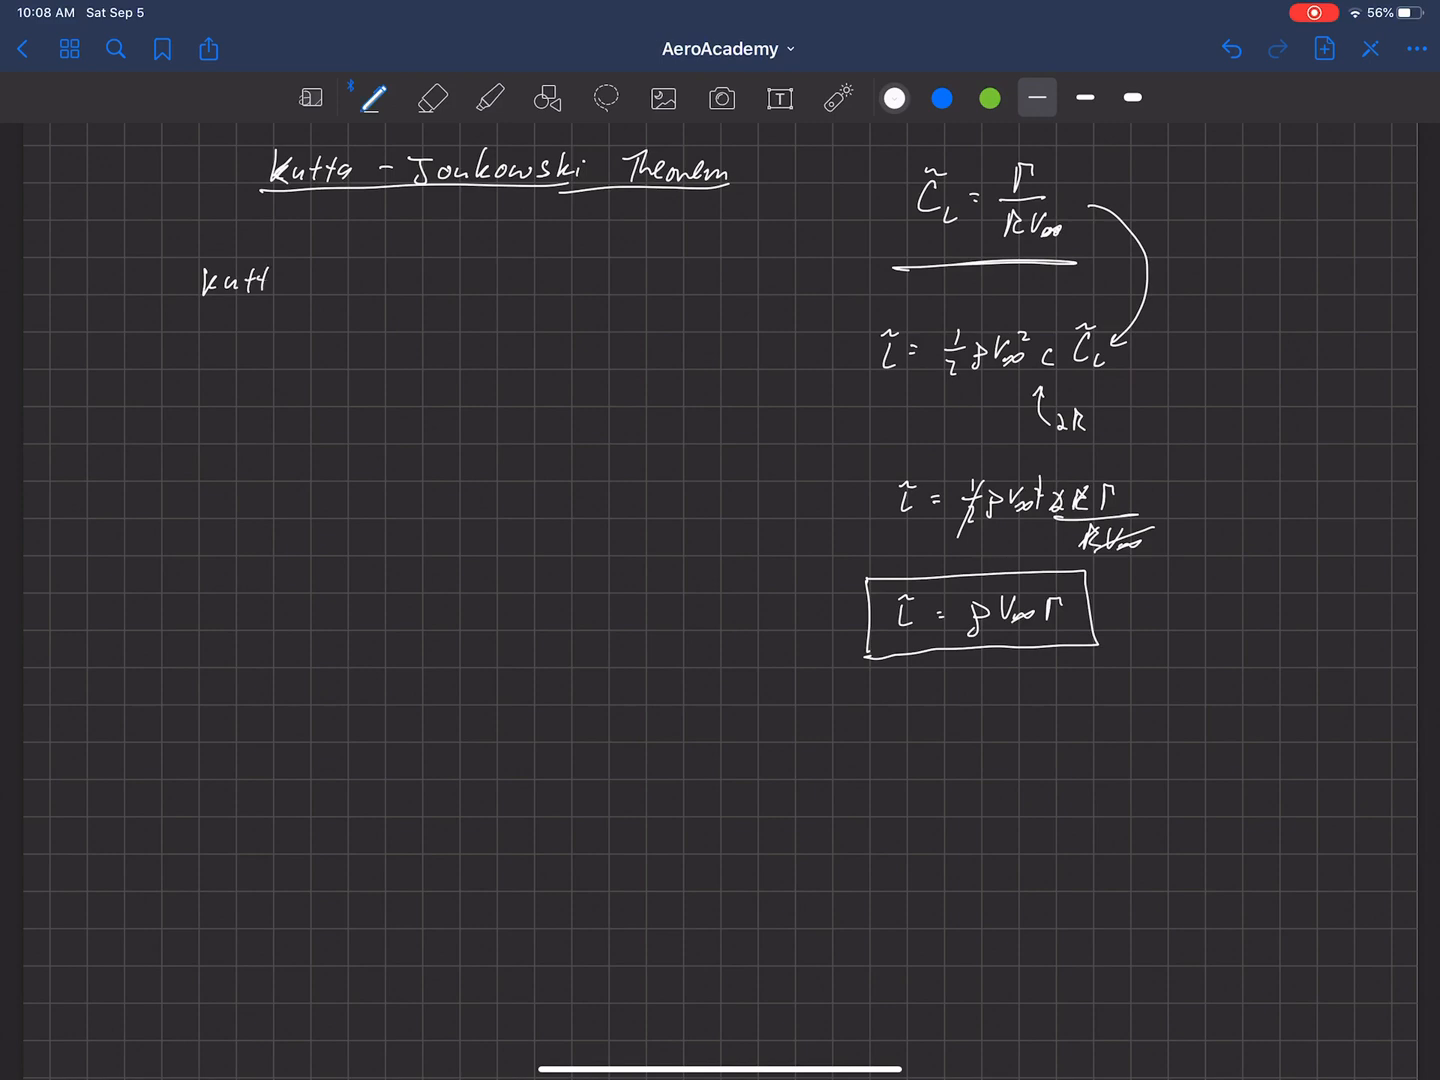
type("Kutta -")
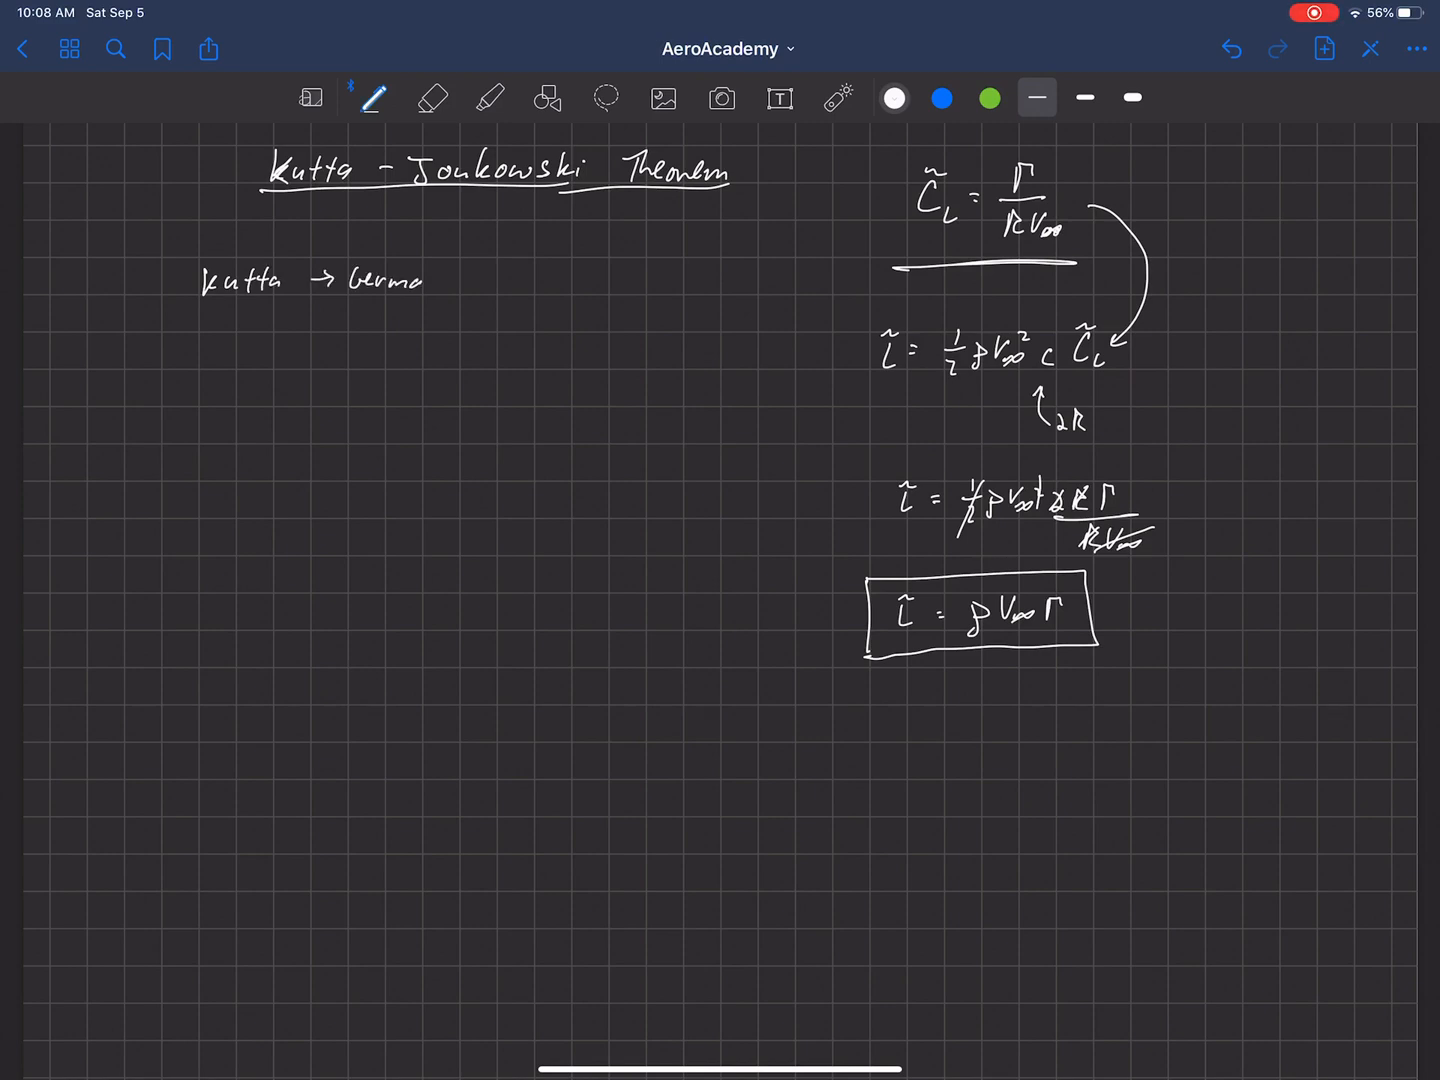
type("190'")
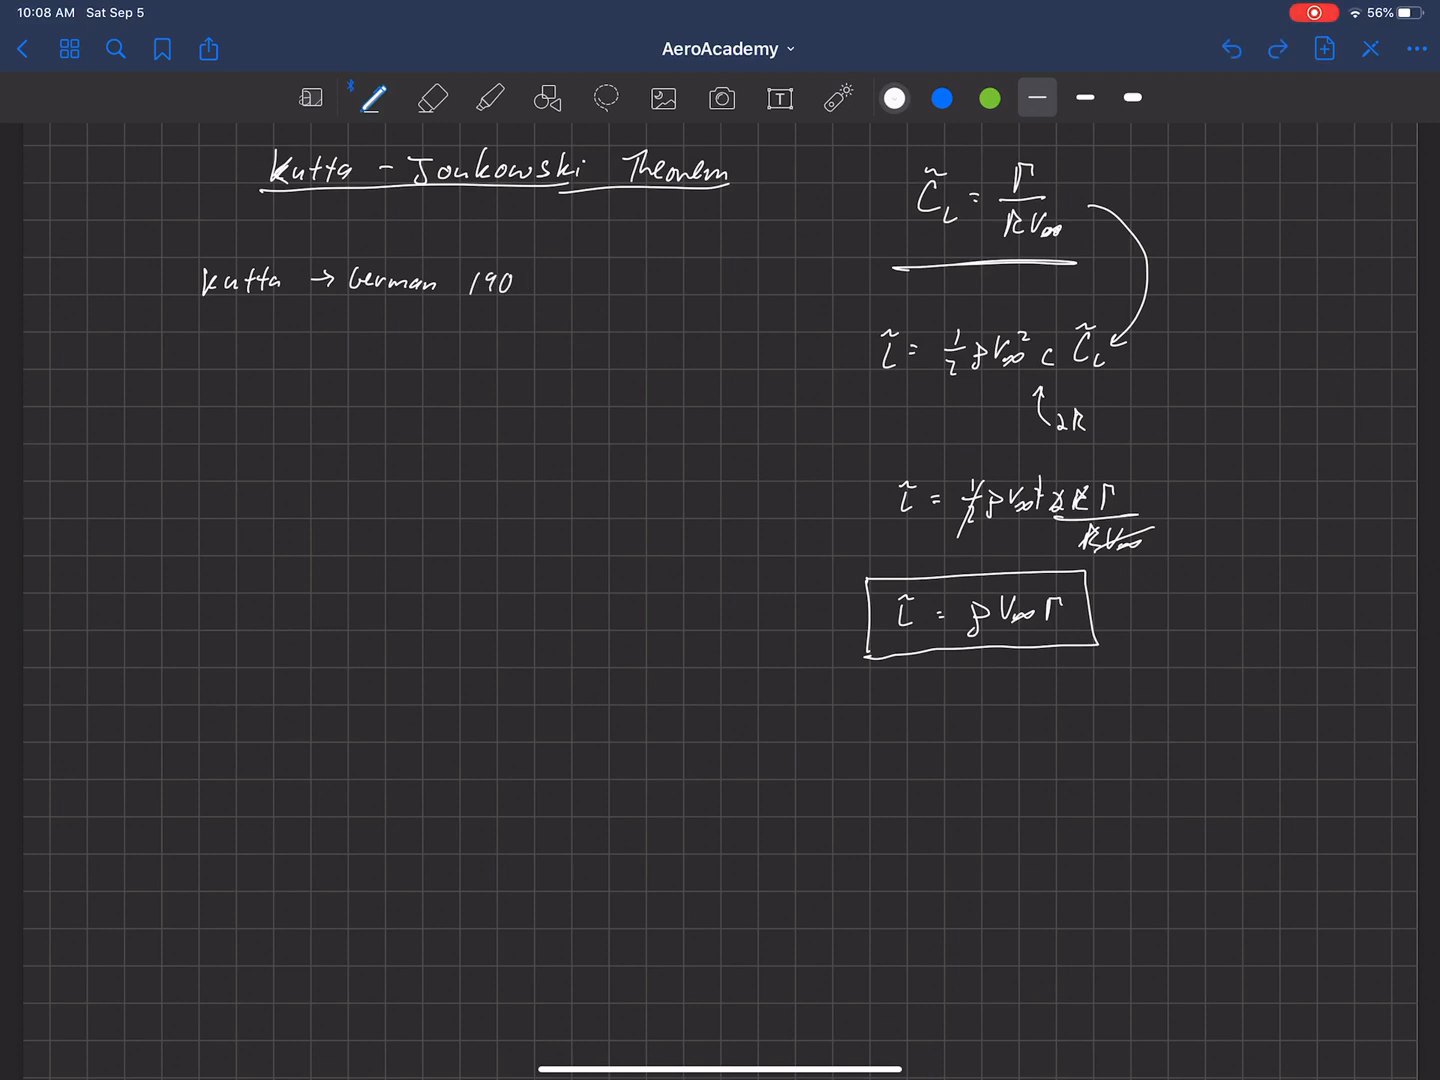
type("2")
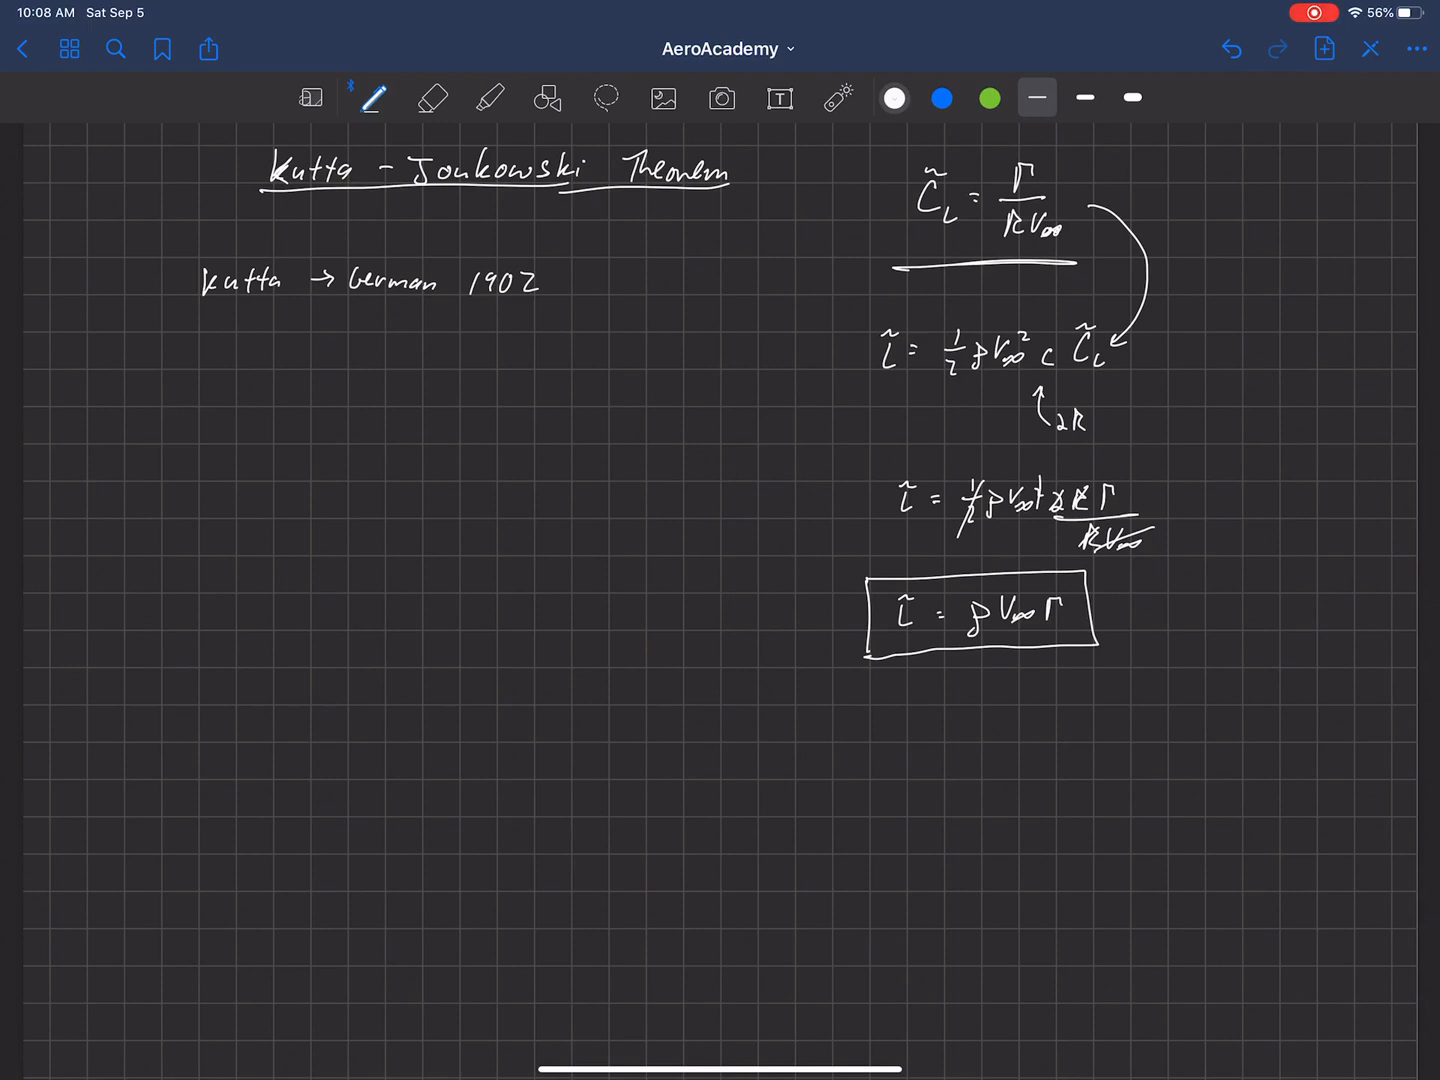
Add 'Joukowski → Russian' on the line below Kutta.
left_click_drag(190, 360, 240, 356)
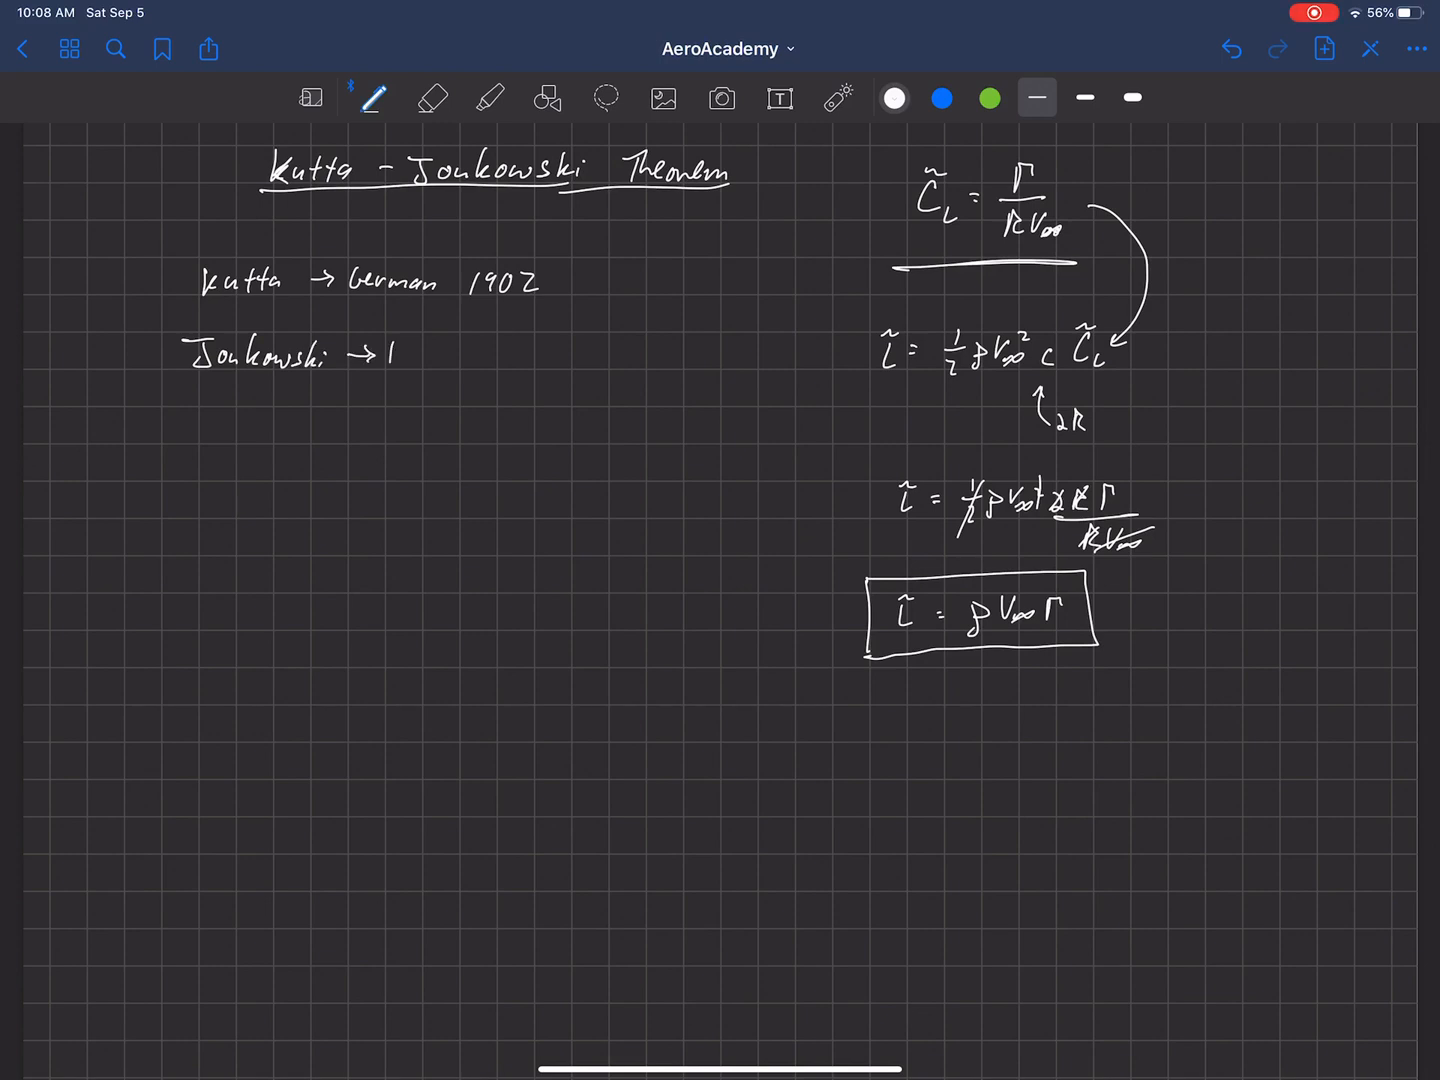
type("Russian 1906")
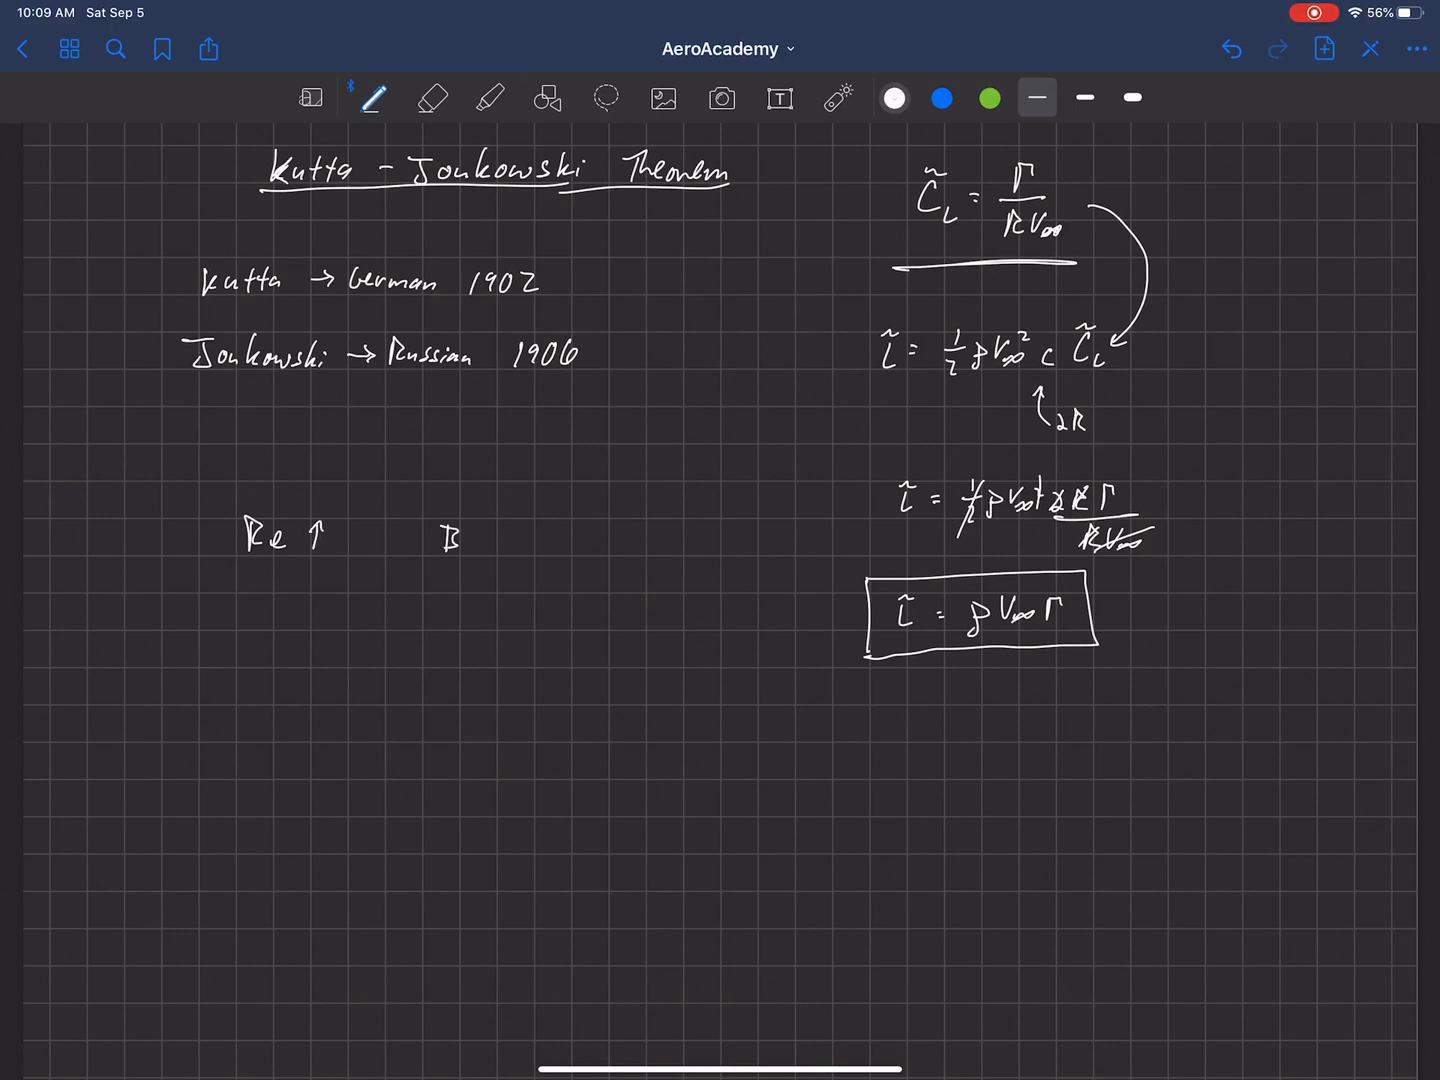
Write 'BL ↓' beside 'Re ↑' and curve a line from it toward the boxed result.
left_click_drag(444, 536, 490, 544)
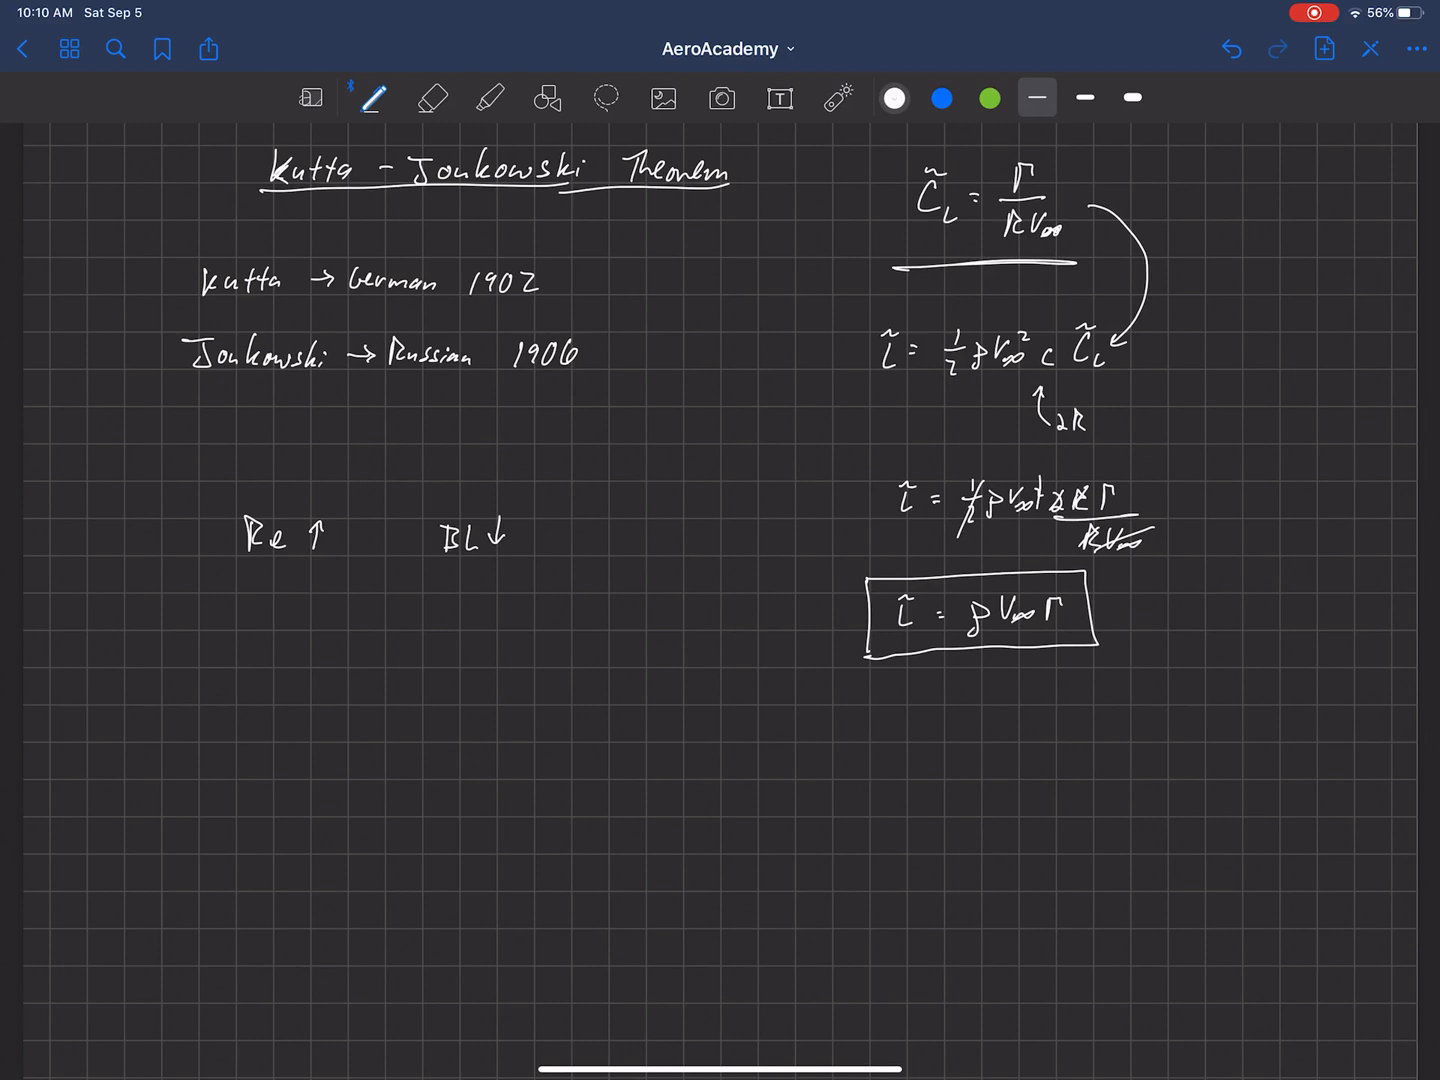
left_click_drag(800, 610, 624, 548)
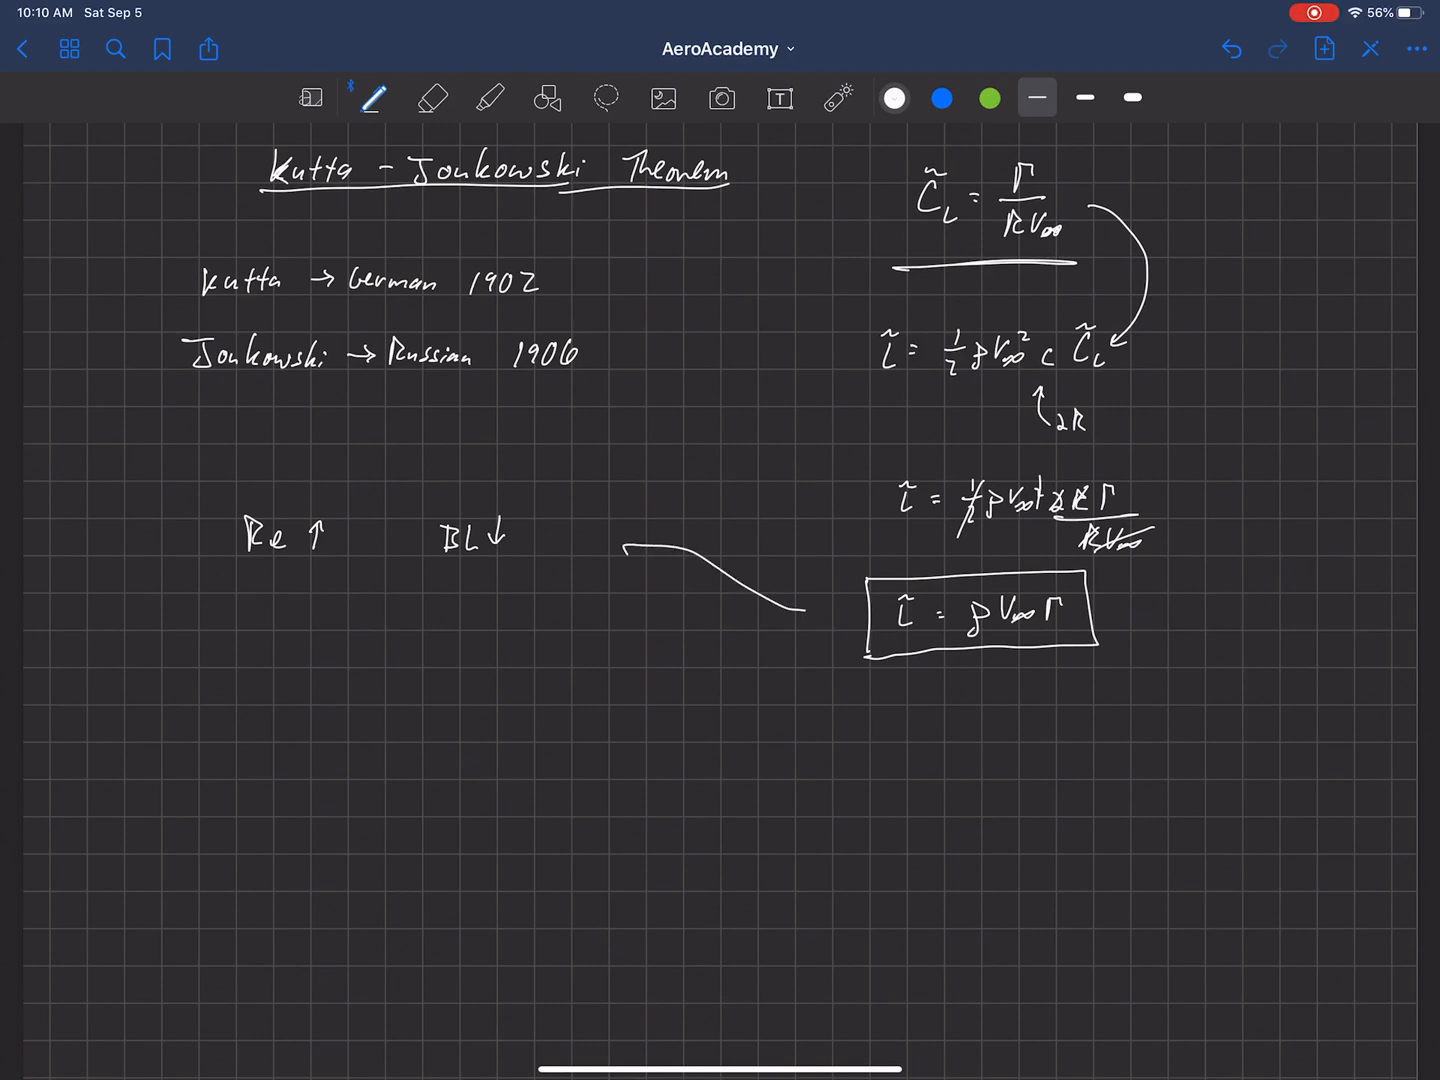